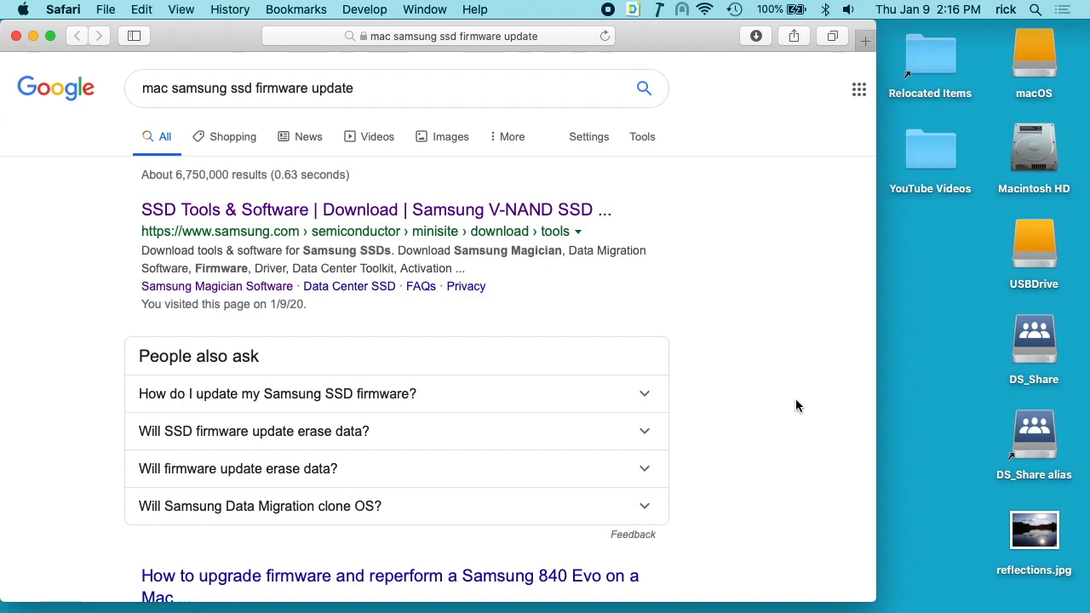
mouse_move(746, 403)
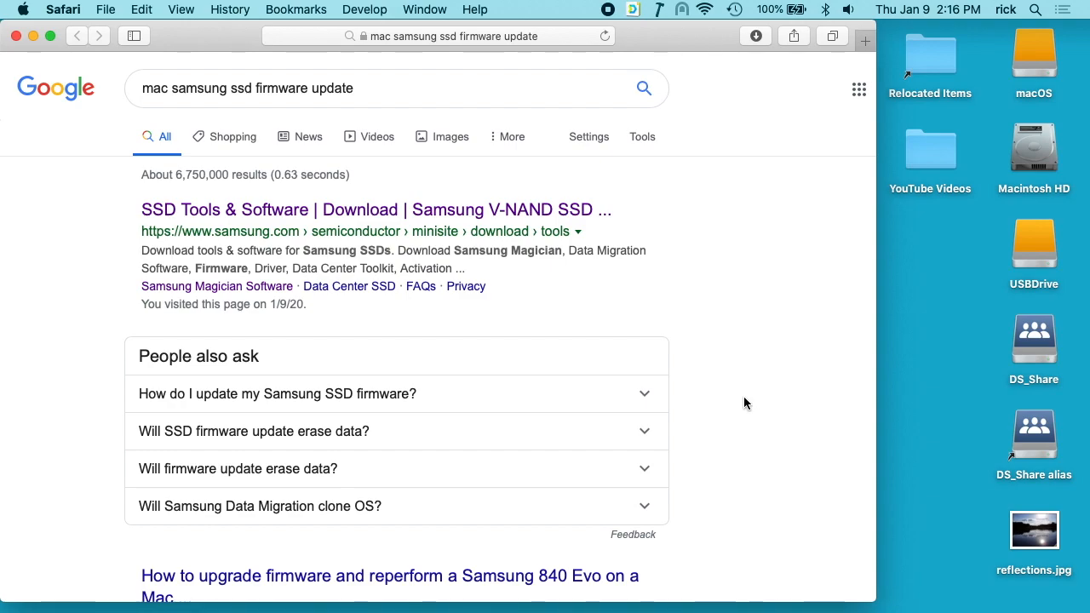
mouse_move(238, 227)
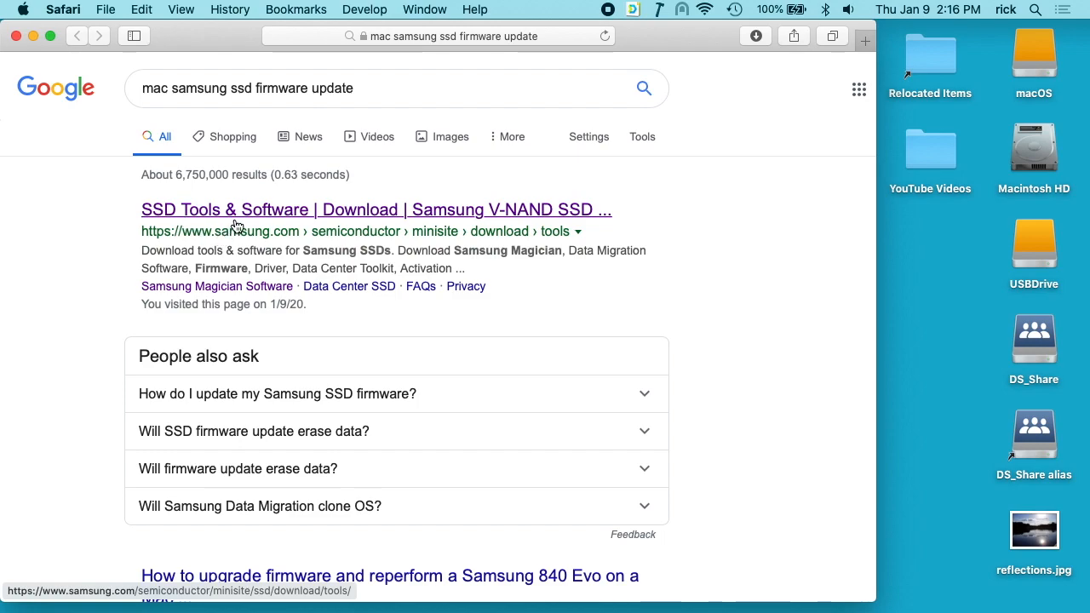
Open Samsung's SSD Tools & Software page and scroll to the SSD firmware list
click(376, 209)
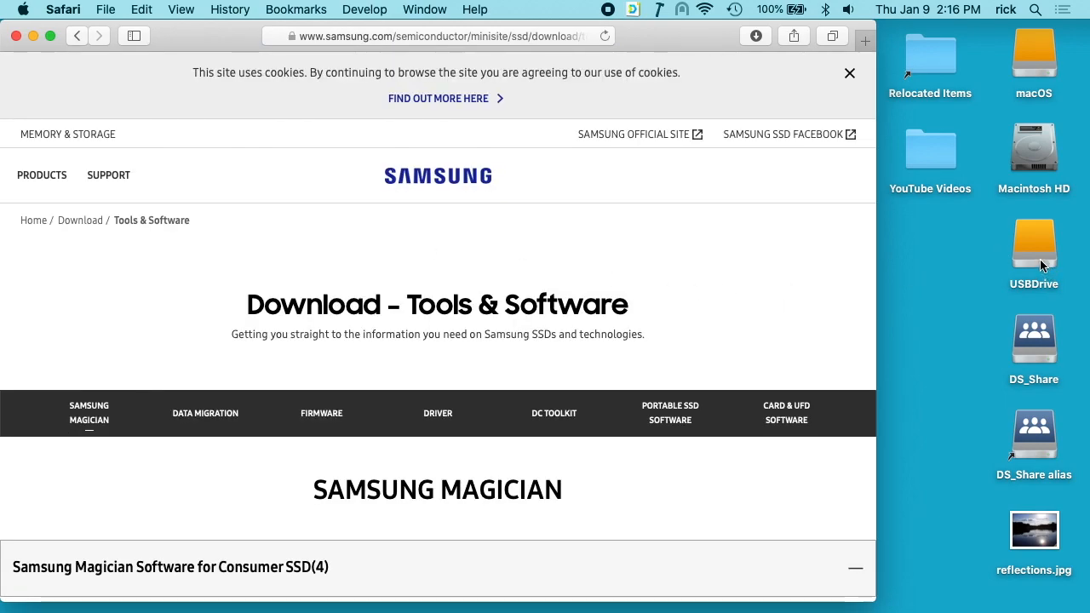
mouse_move(712, 526)
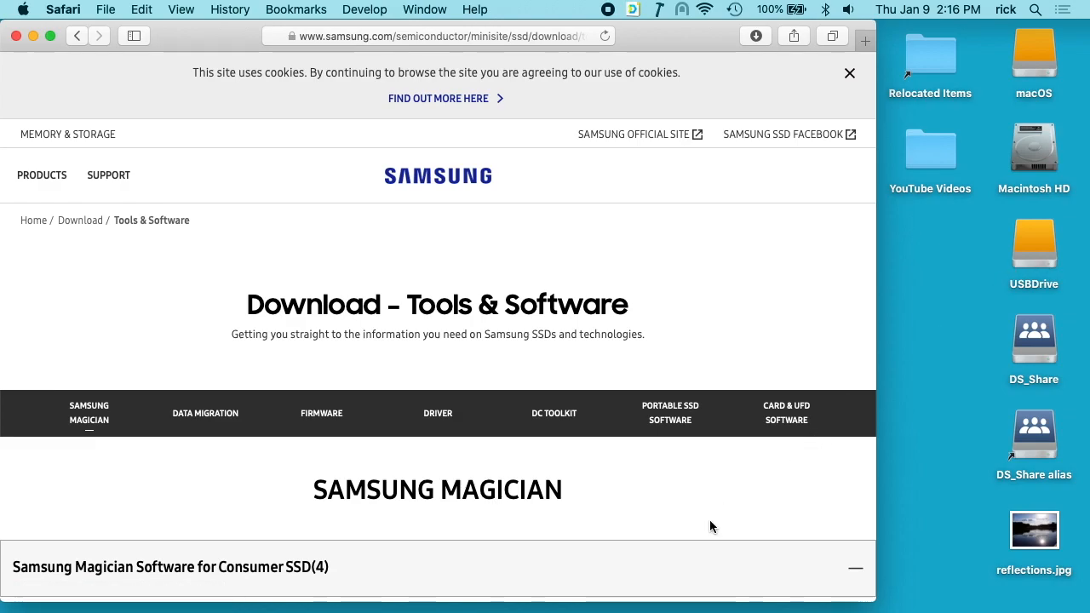
scroll(down, 3)
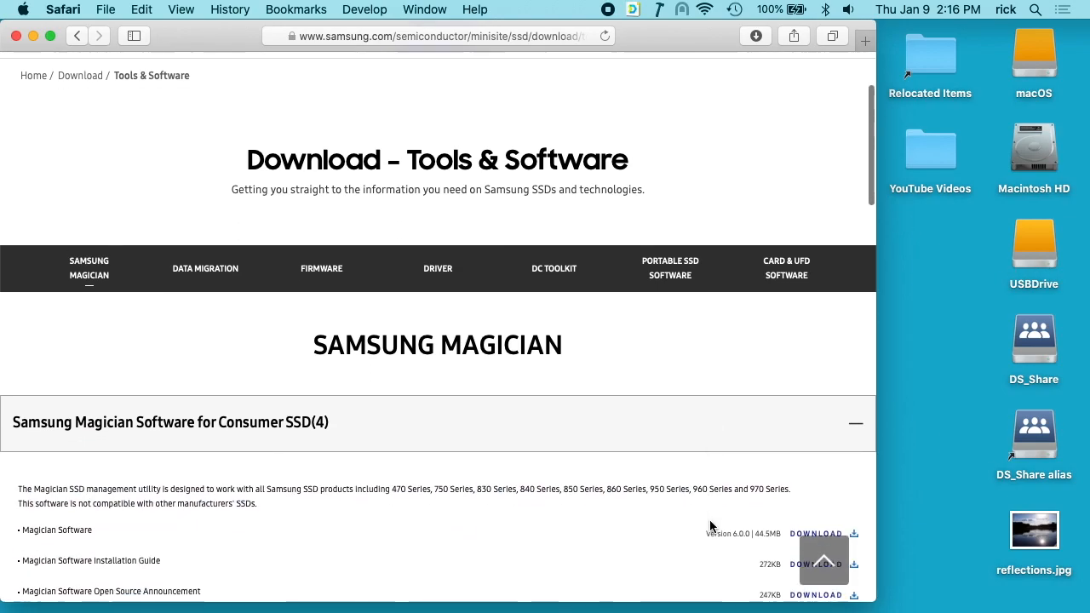
scroll(down, 3)
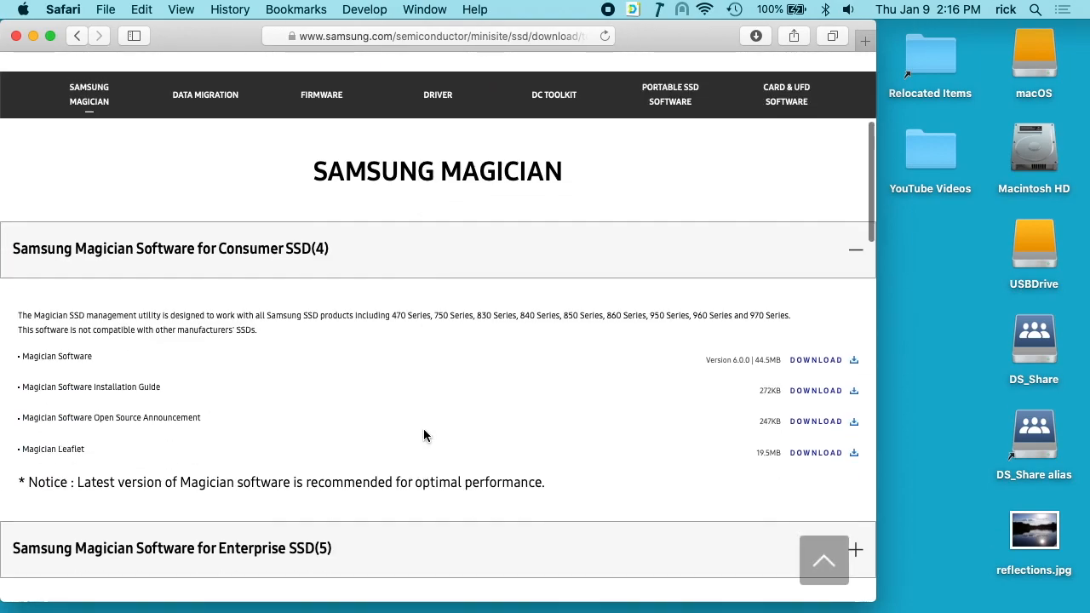
scroll(down, 3)
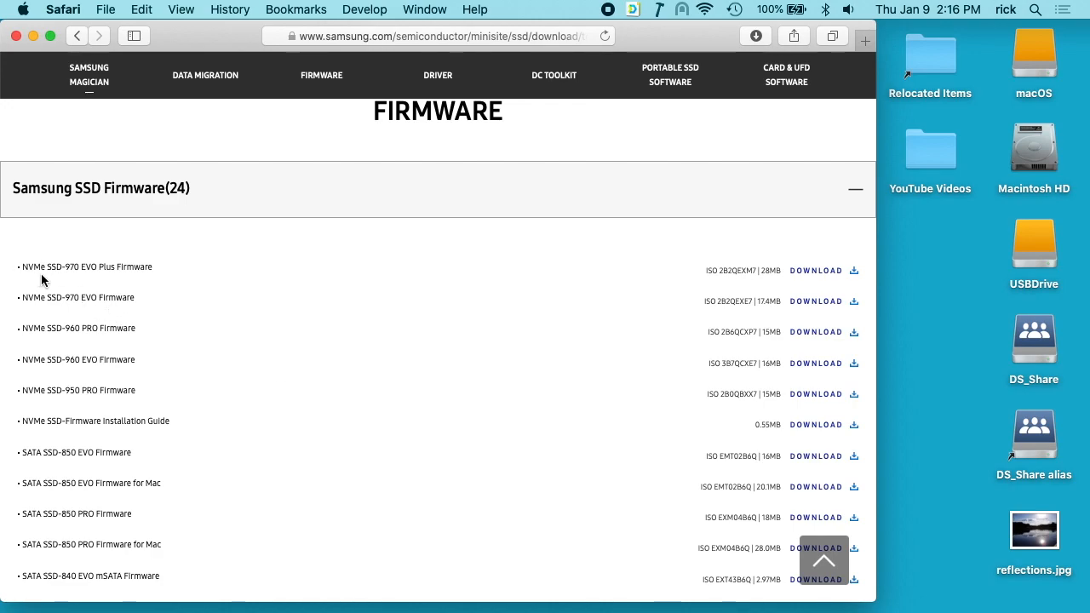
mouse_move(118, 269)
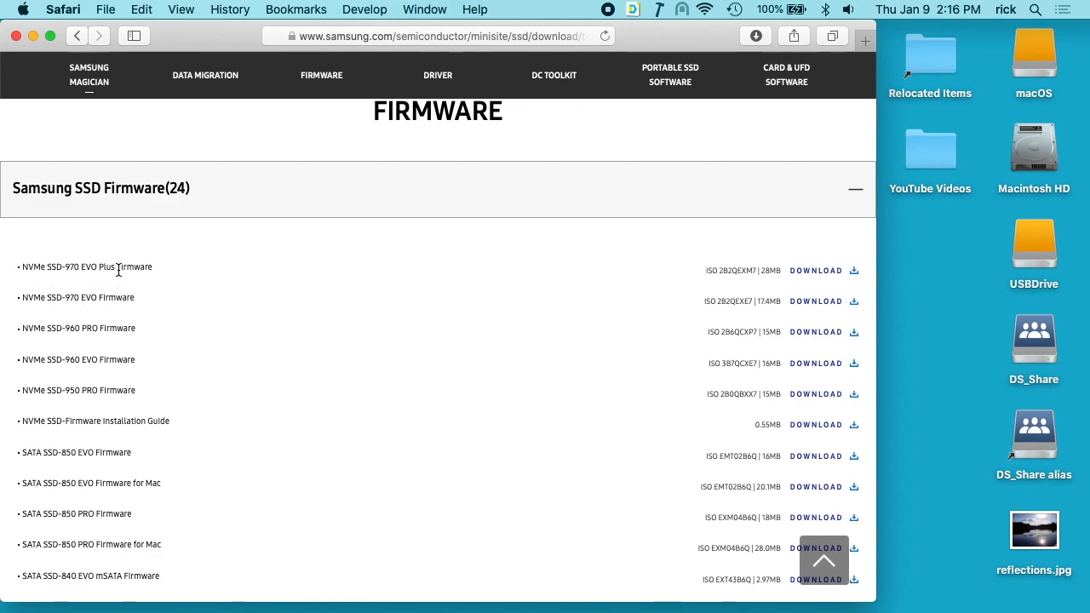
mouse_move(816, 271)
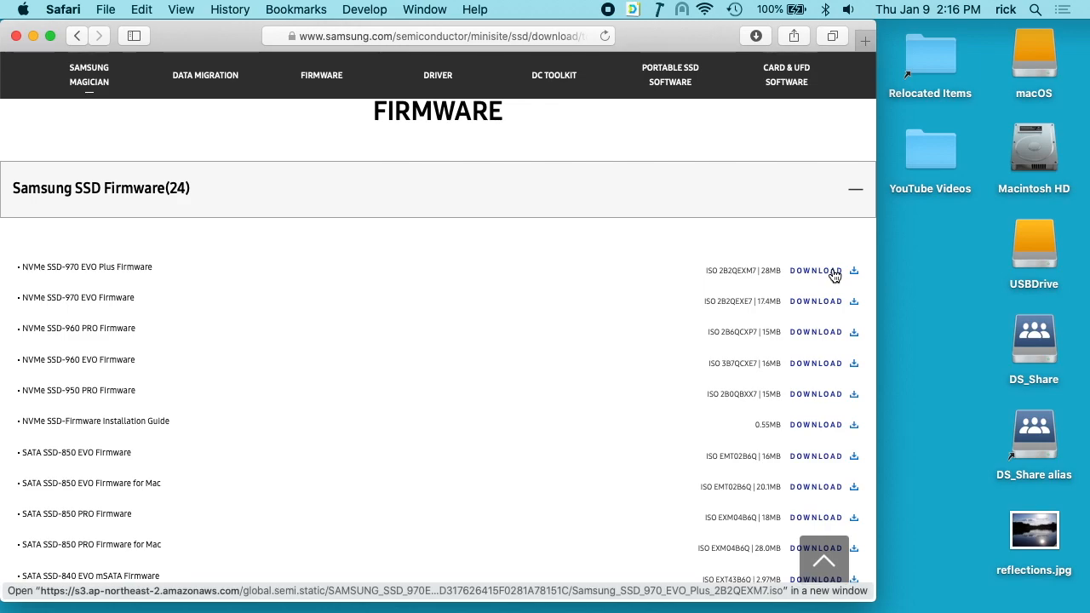
Download the NVMe SSD-970 EVO Plus firmware ISO and check its progress in Downloads
click(815, 270)
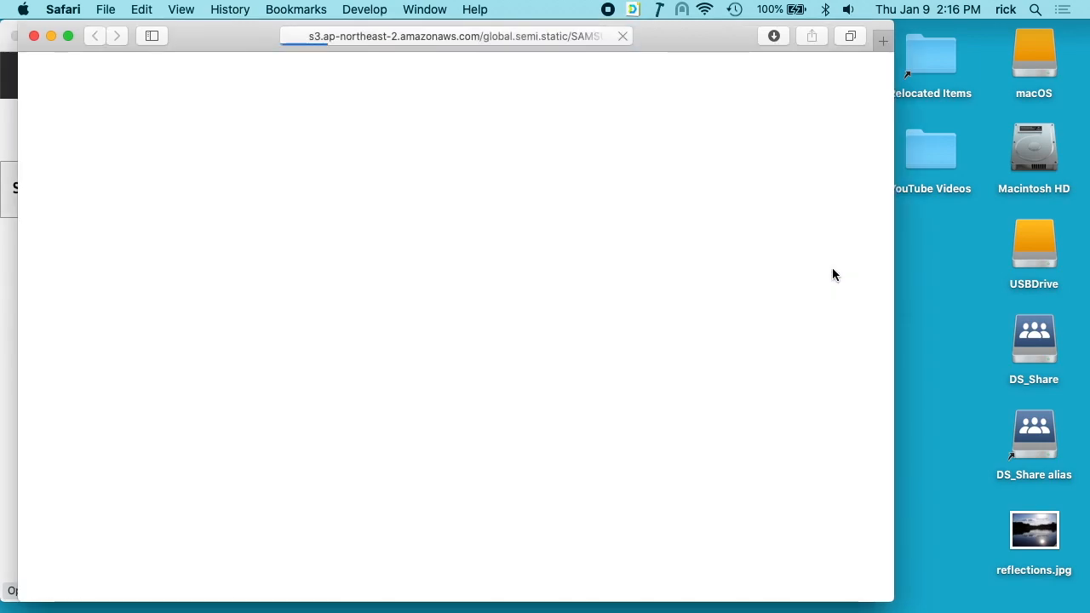
click(773, 36)
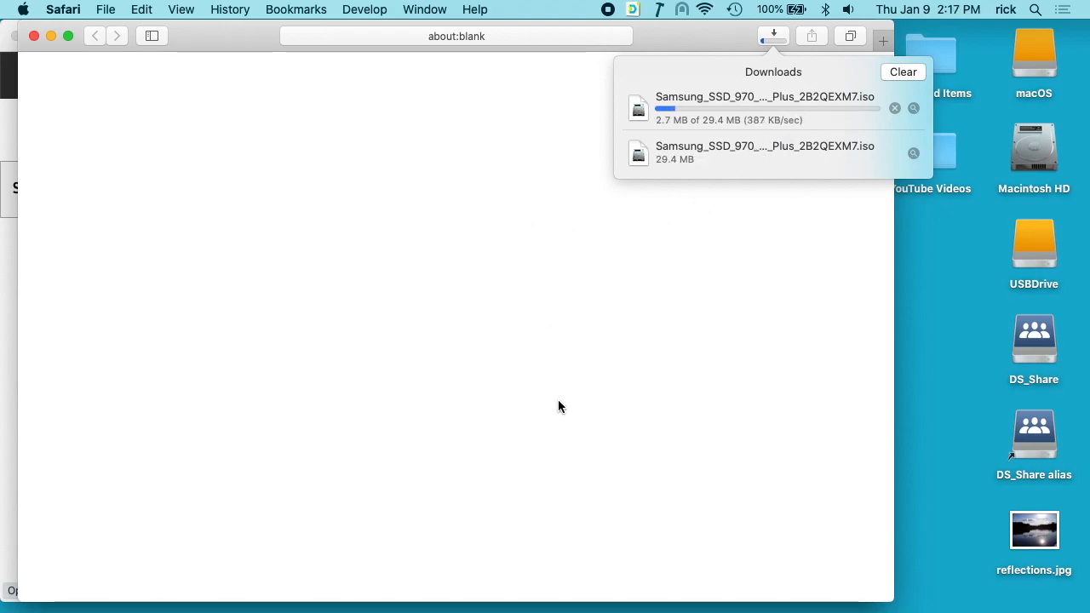
click(894, 109)
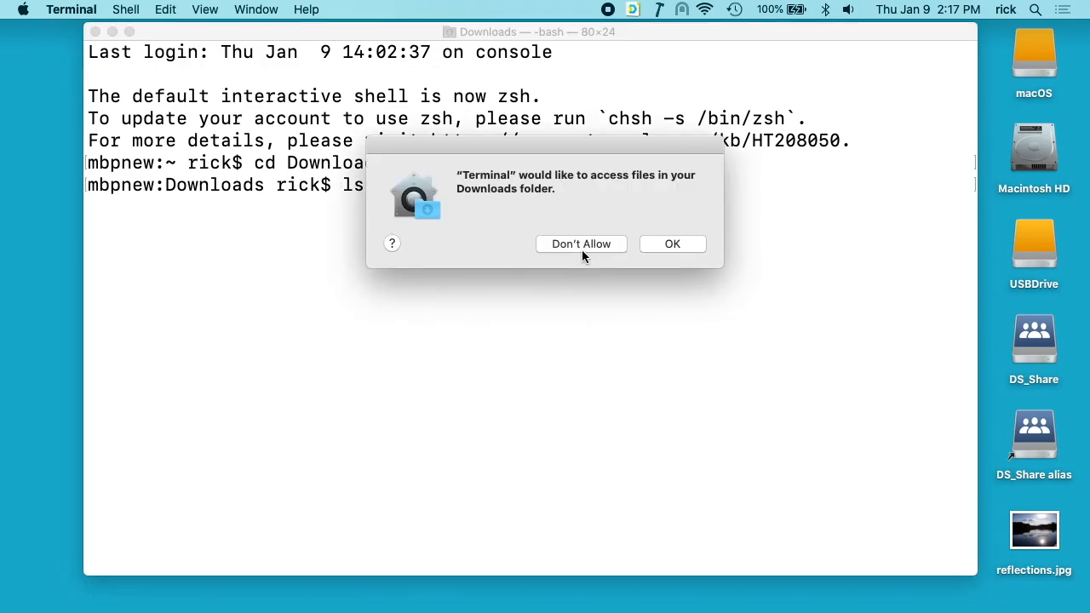
Allow Terminal into Downloads and list Samsung_SSD_970_EVO_Plus_2B2QEXM7.iso (29360128 bytes)
click(672, 243)
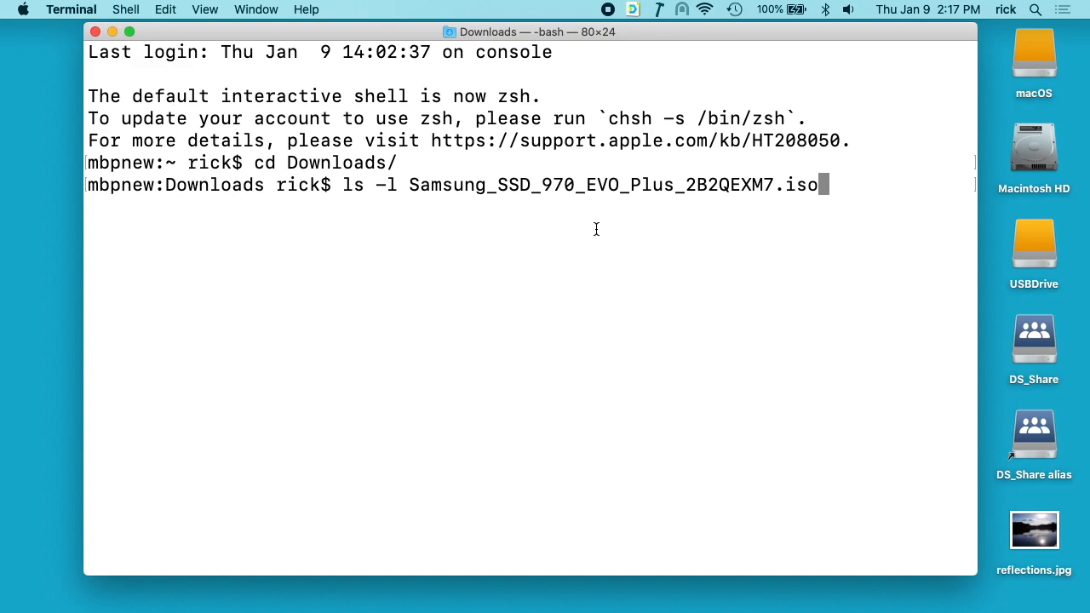
key(Return)
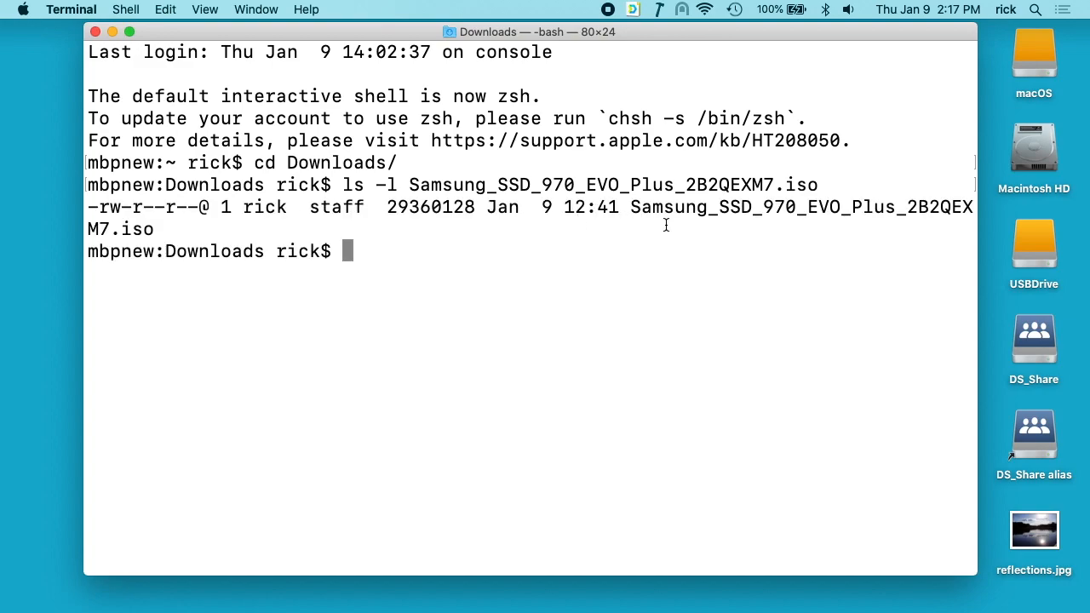
mouse_move(491, 301)
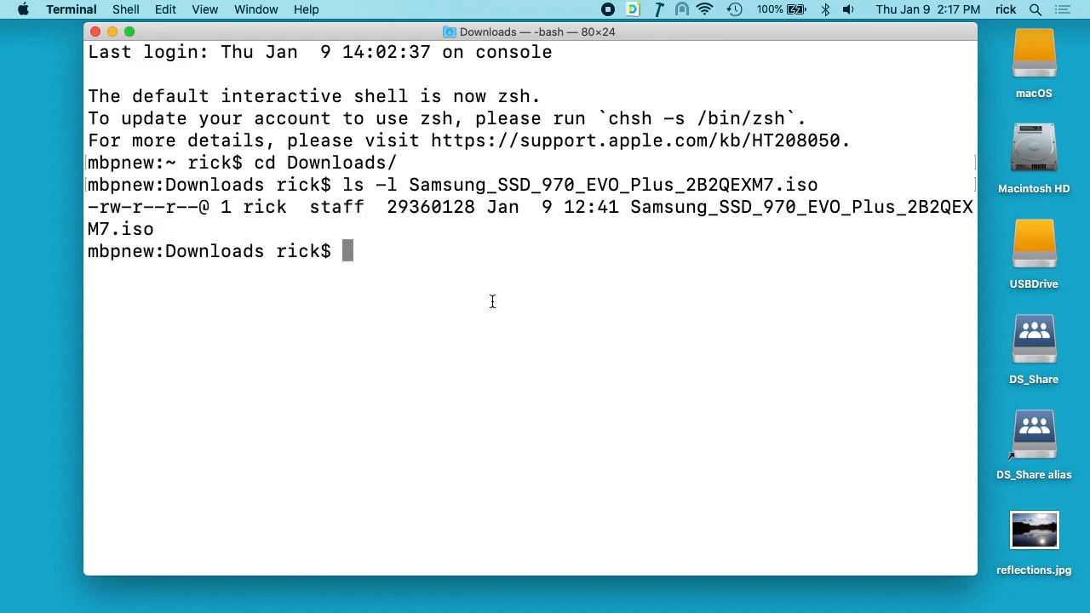
text(disku)
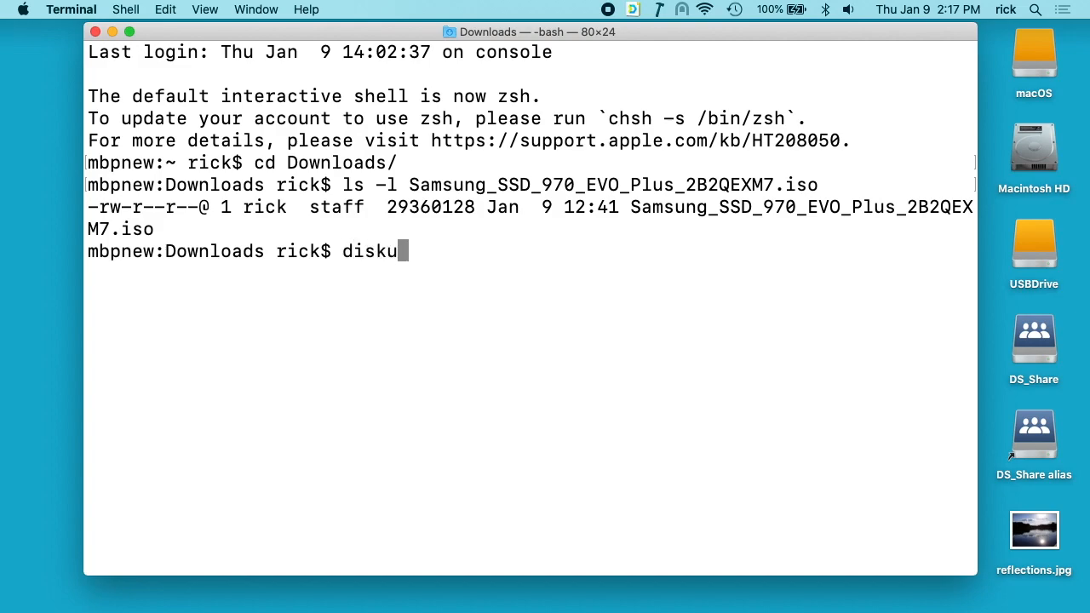
key(Return)
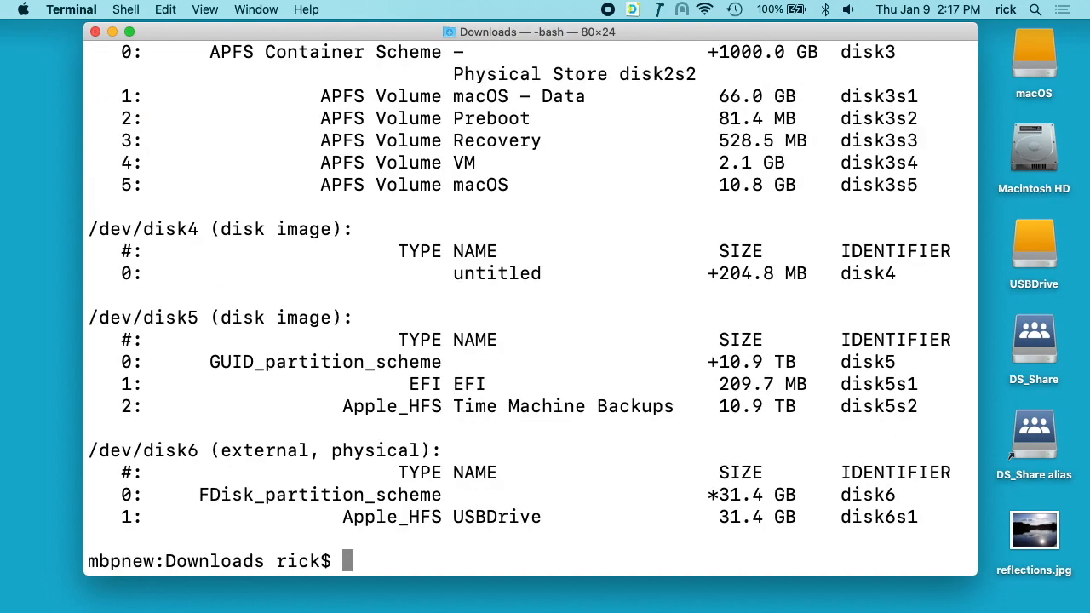
mouse_move(591, 359)
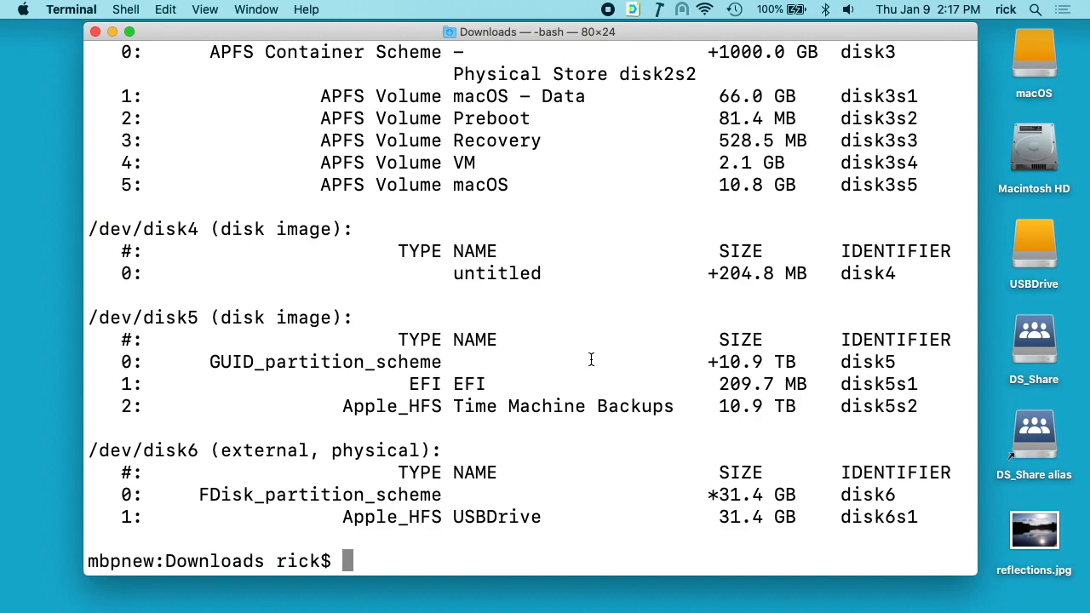
mouse_move(656, 427)
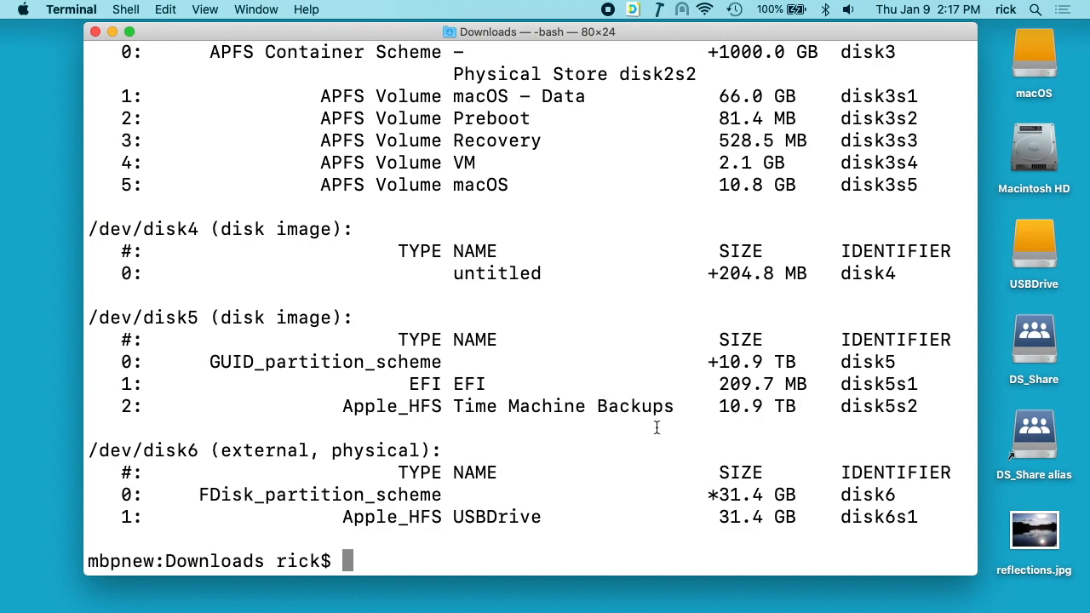
mouse_move(729, 500)
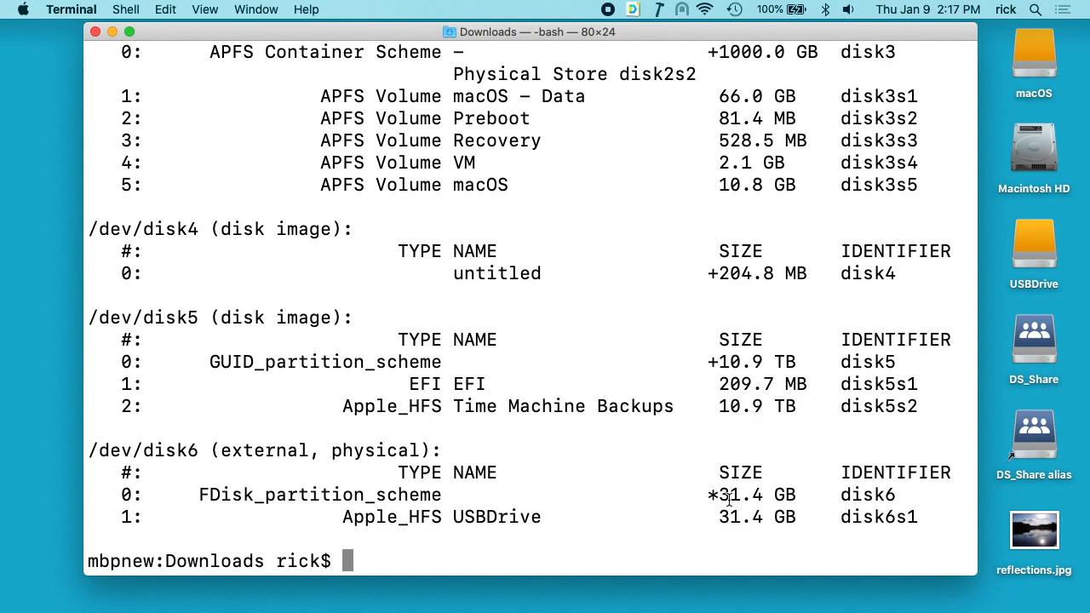
mouse_move(598, 471)
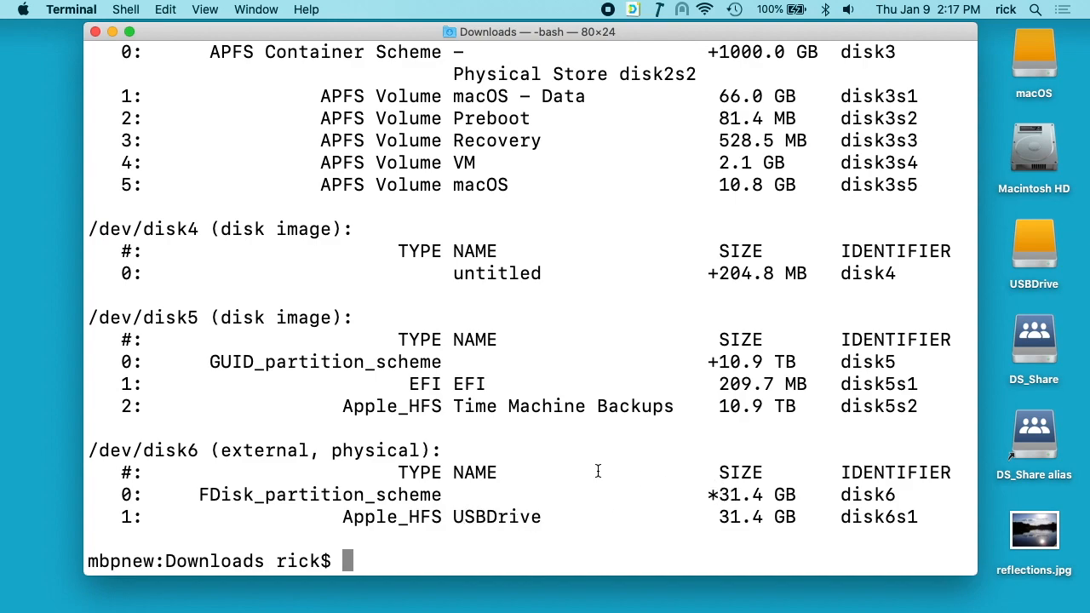
mouse_move(92, 451)
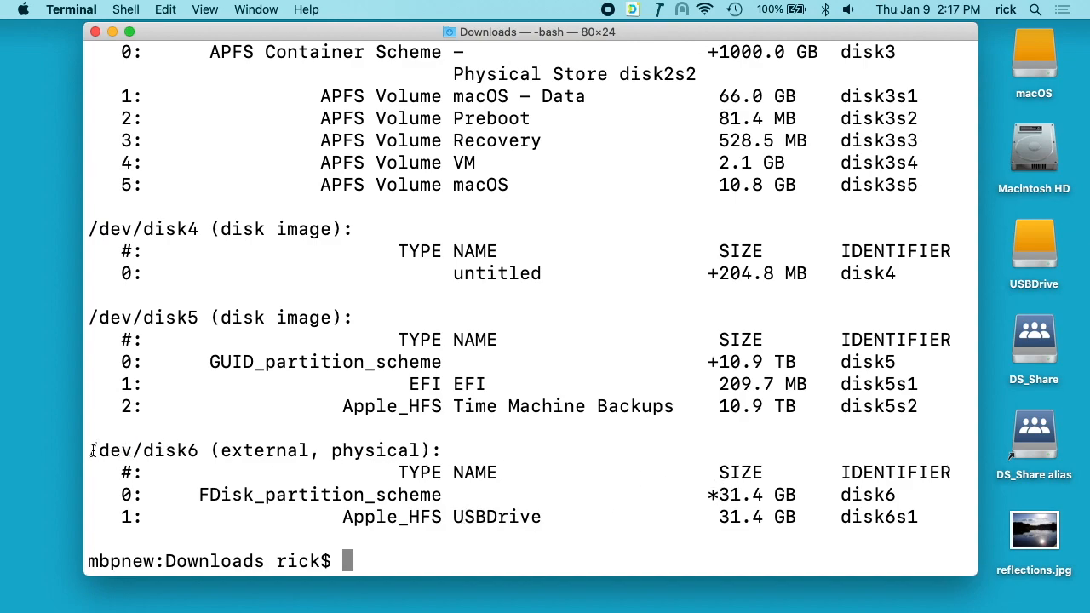
mouse_move(221, 460)
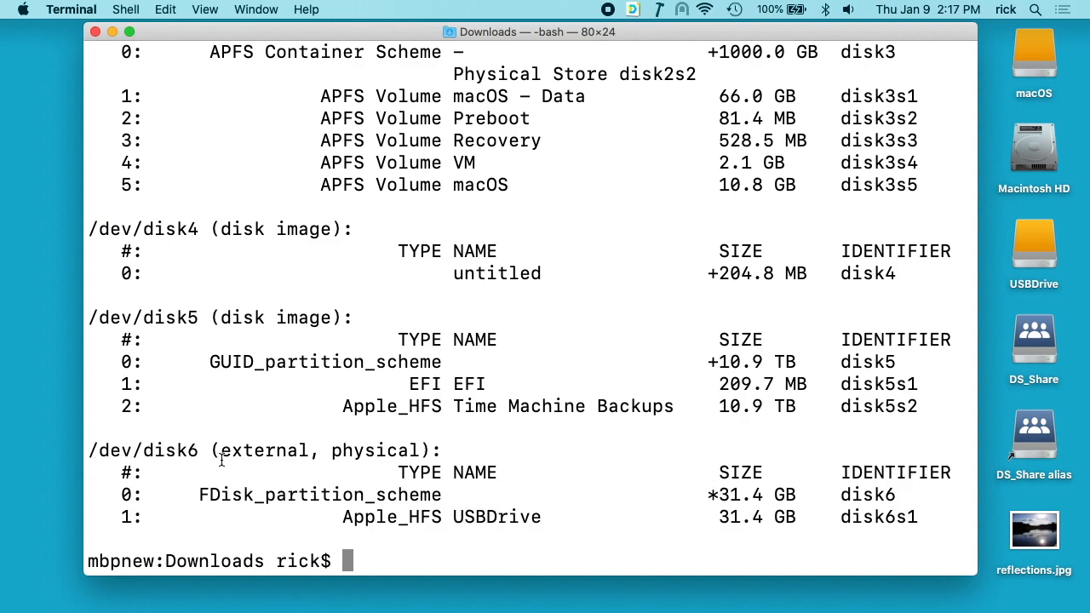
Run sudo diskutil unmountDisk /dev/disk6 to unmount the USB drive
text(sudo)
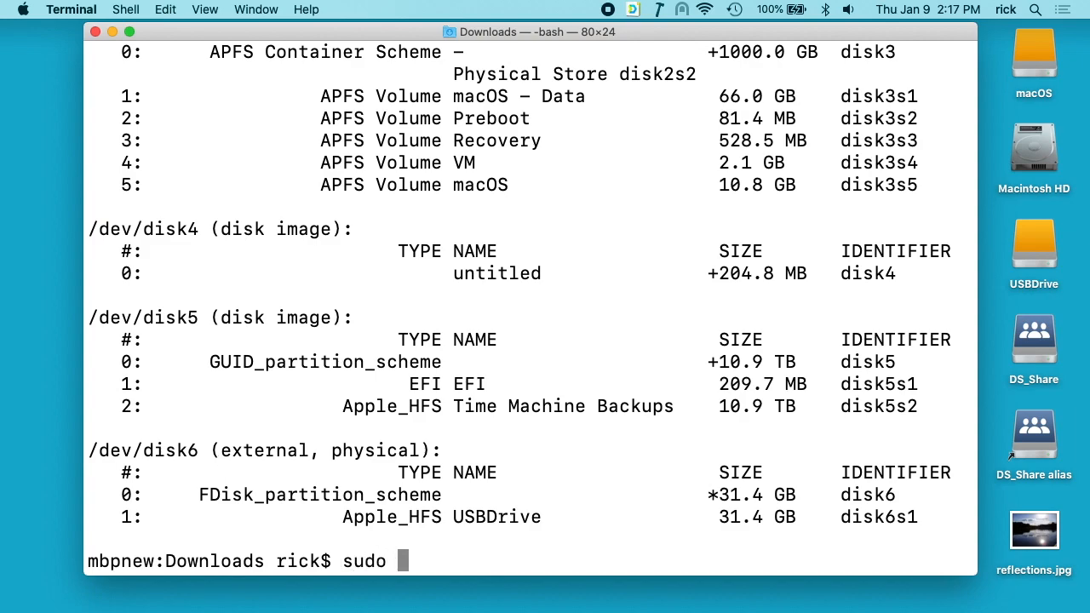
text(diskutil)
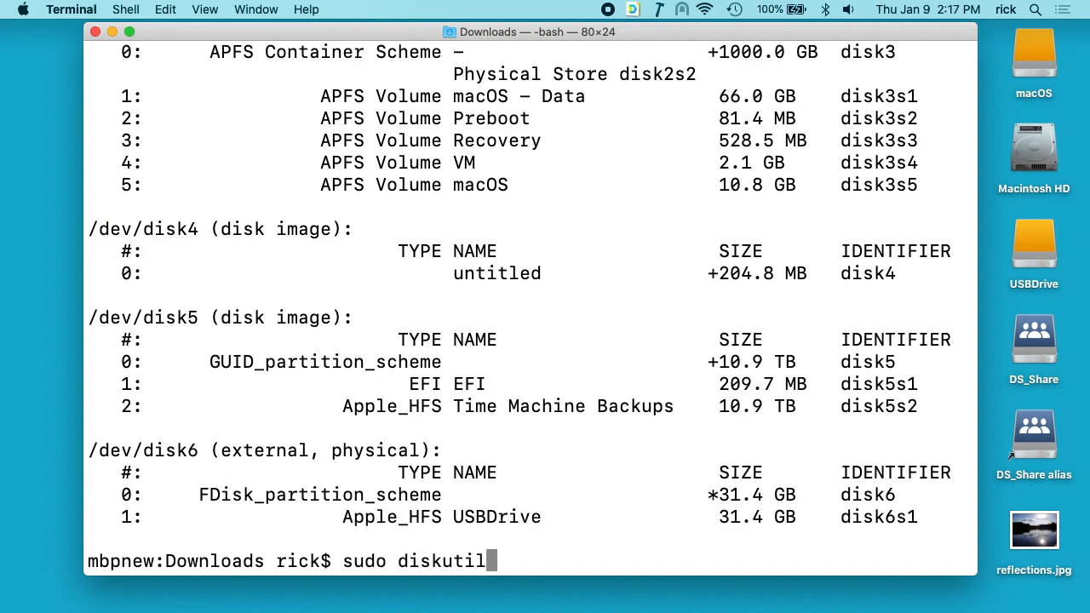
text(unmoun)
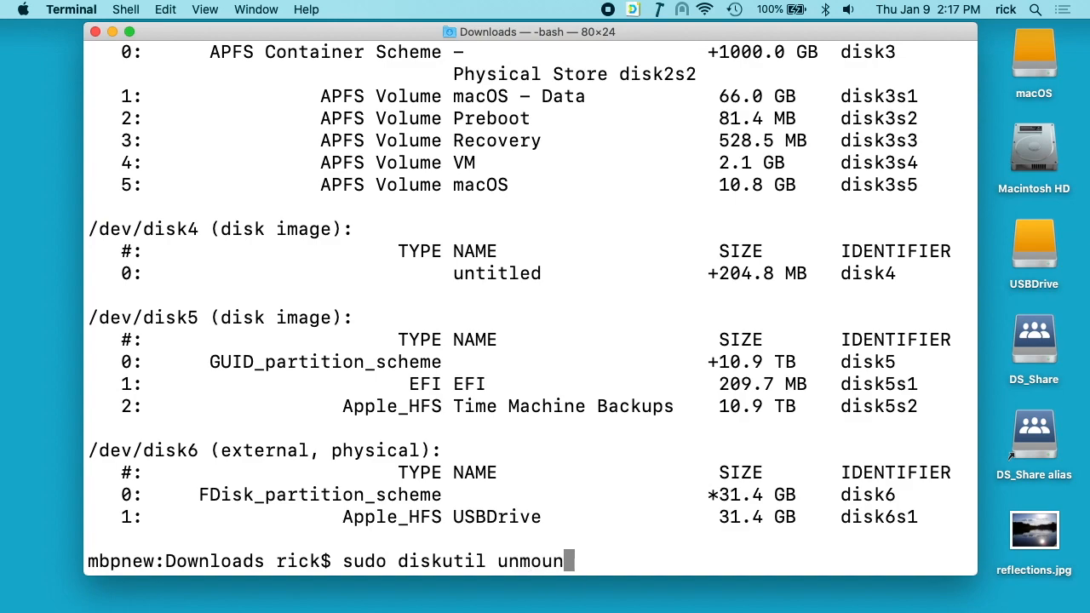
text(tDisk)
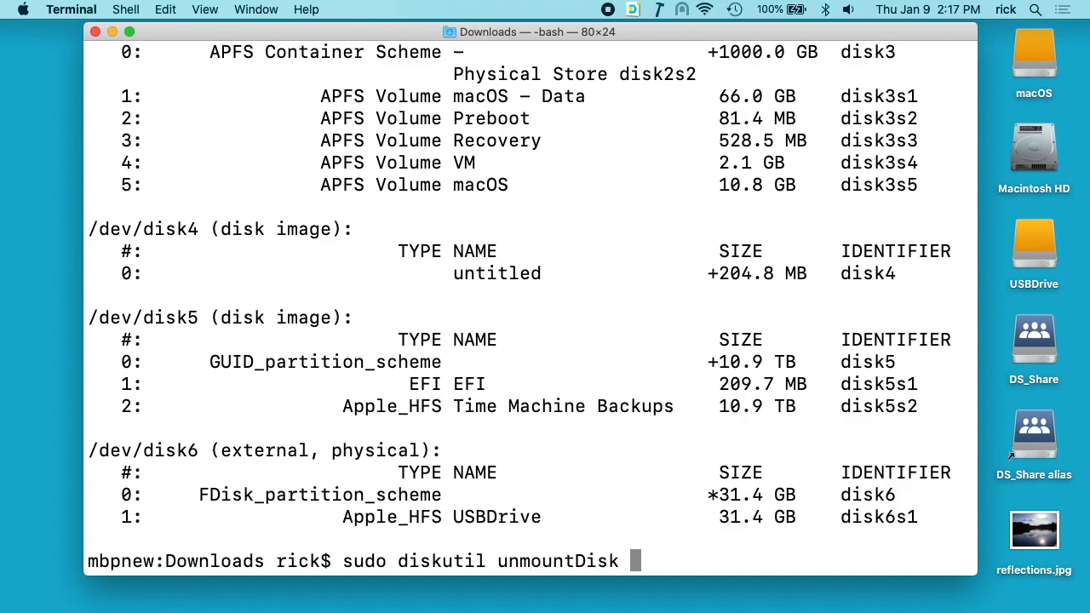
text(/dev/)
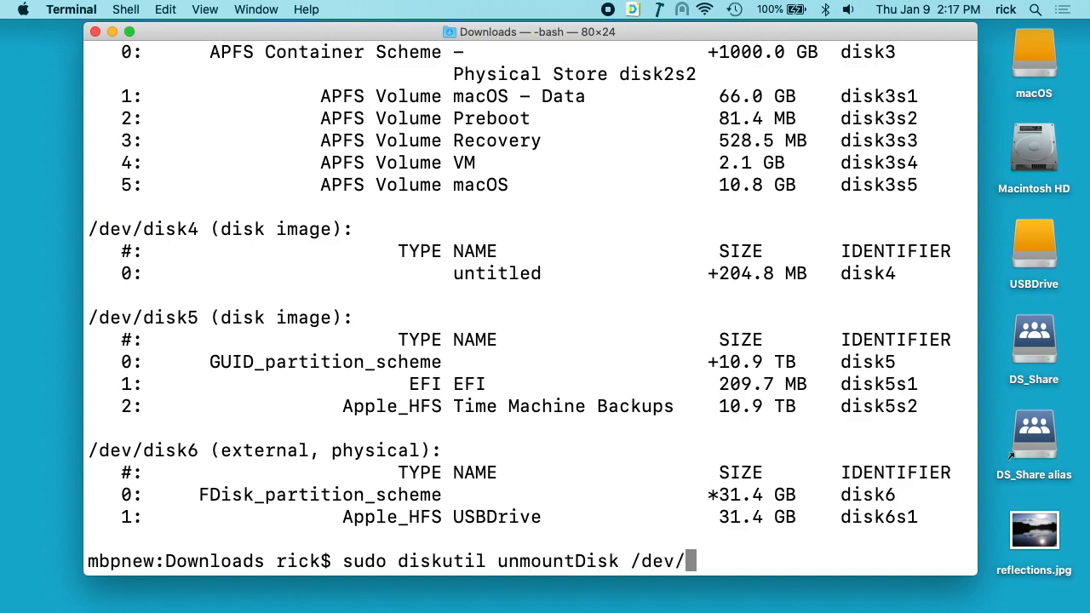
text(disk6)
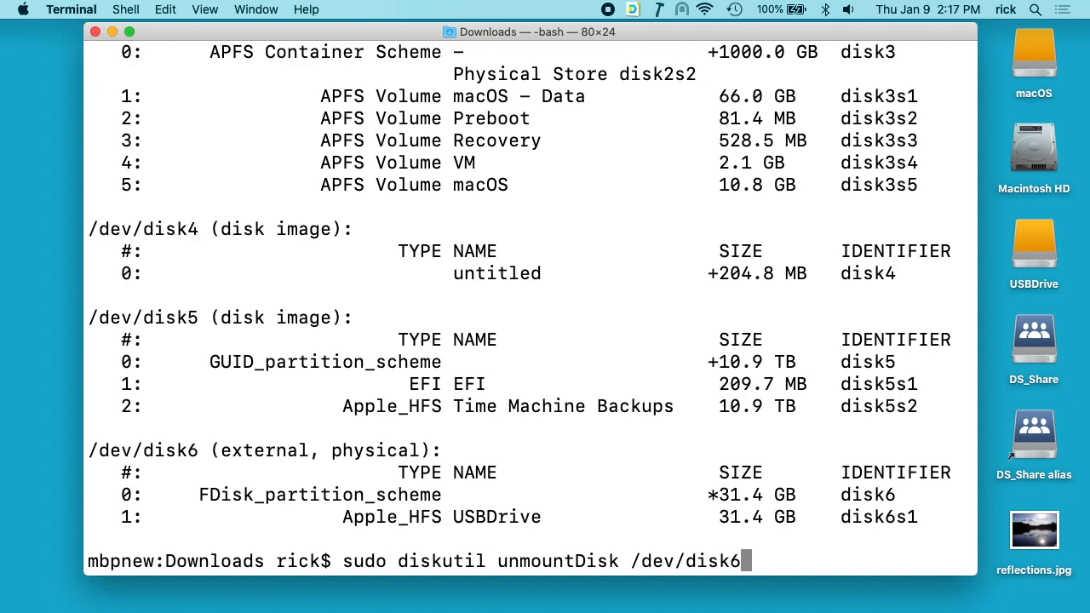
key(Return)
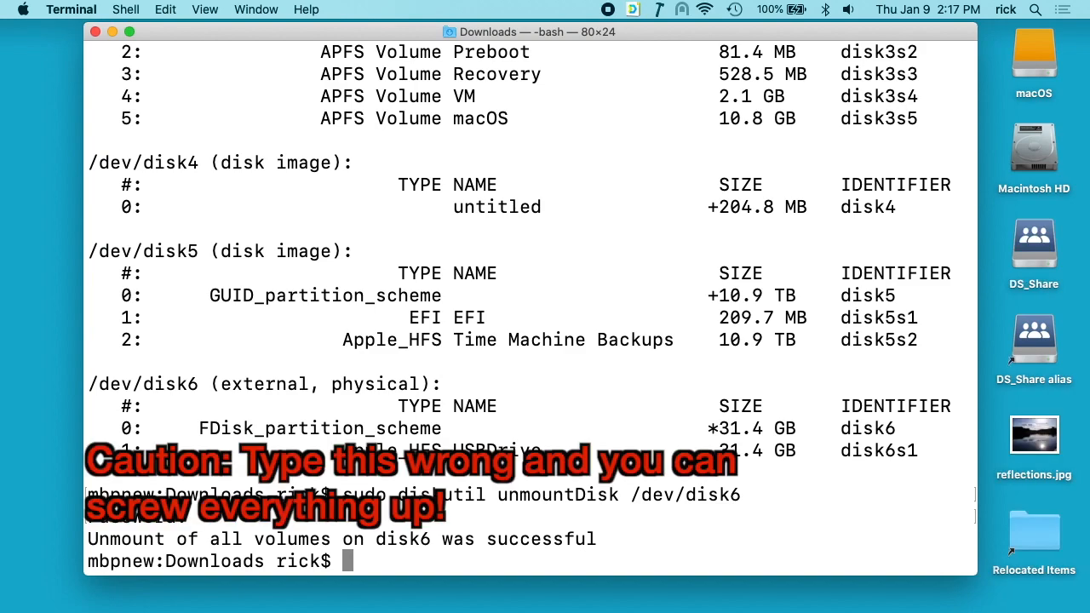
Write Samsung_SSD_970_EVO_Plus_2B2QEXM7.iso to /dev/rdisk6 with sudo dd and allow removable-volume access
text(sudo)
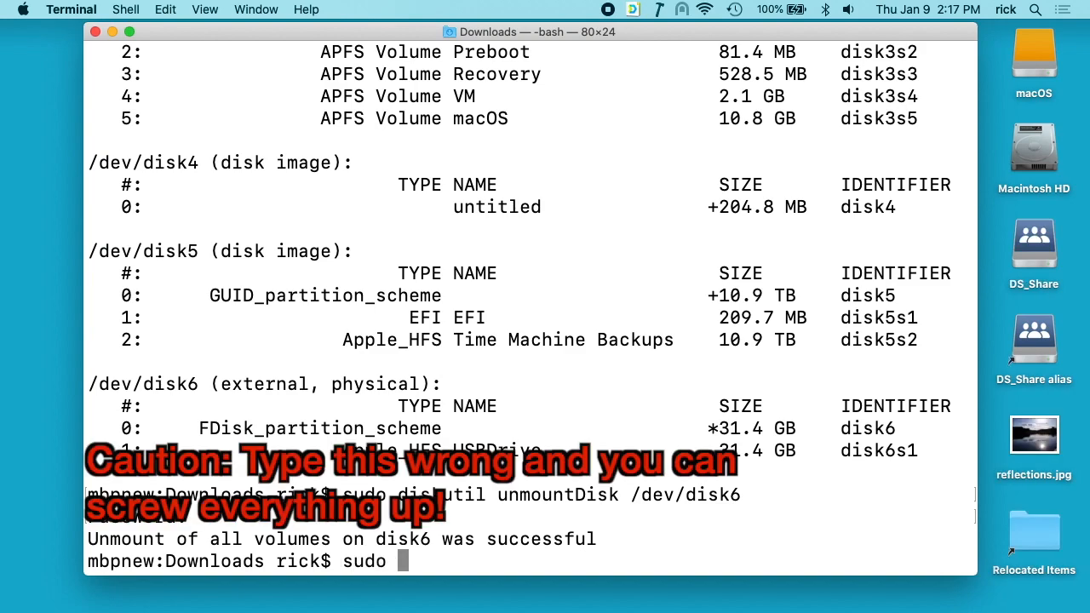
text(dd)
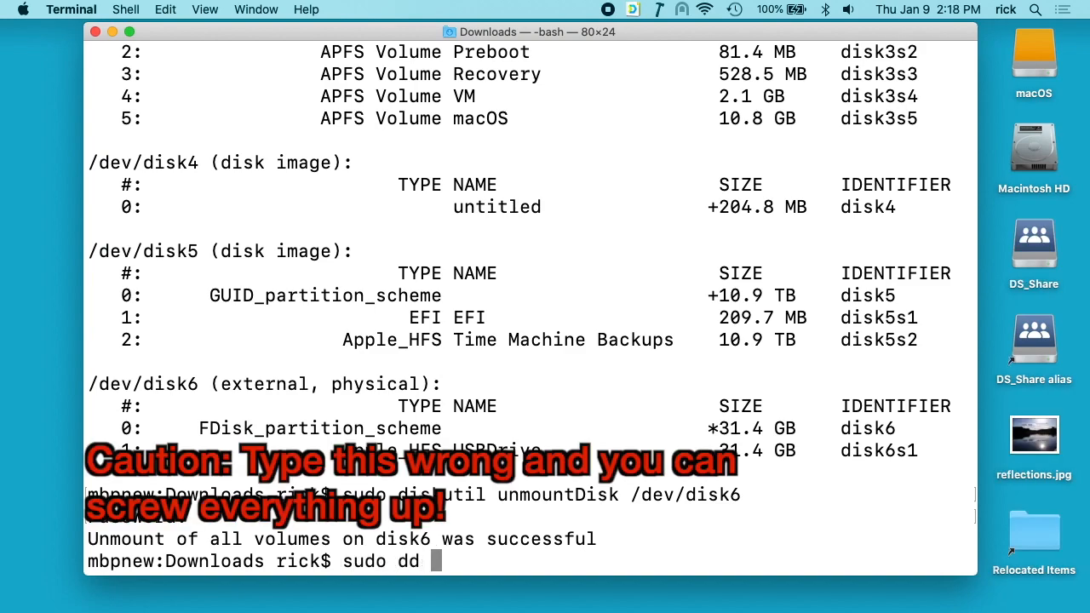
text(if=)
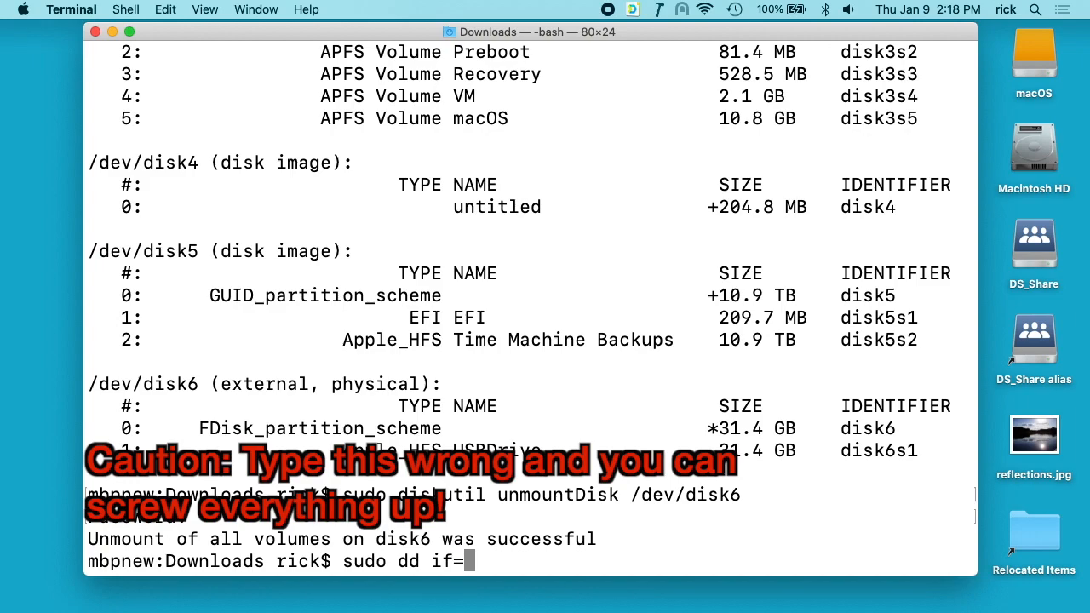
text(Samsung_SSD_970_EVO_Plus_2B2QEXM7.iso)
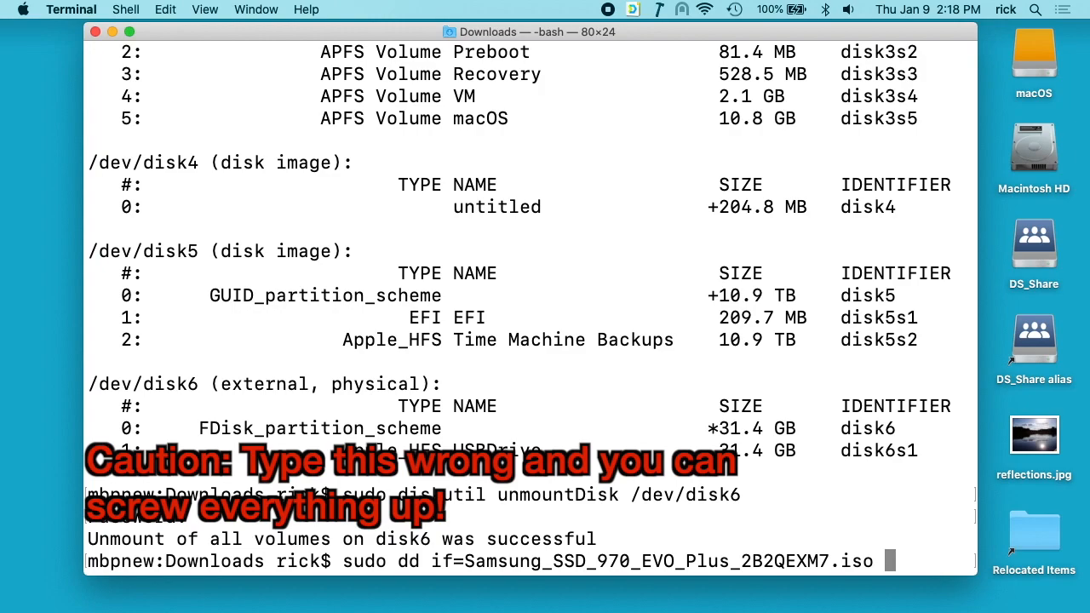
text(of=/dev/rdisk5)
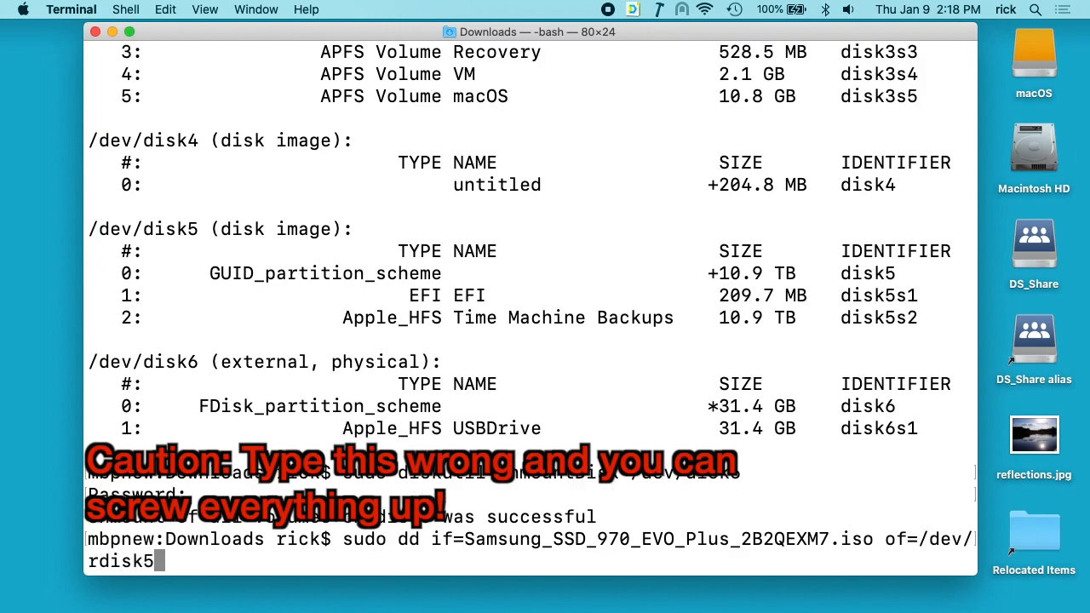
text(6)
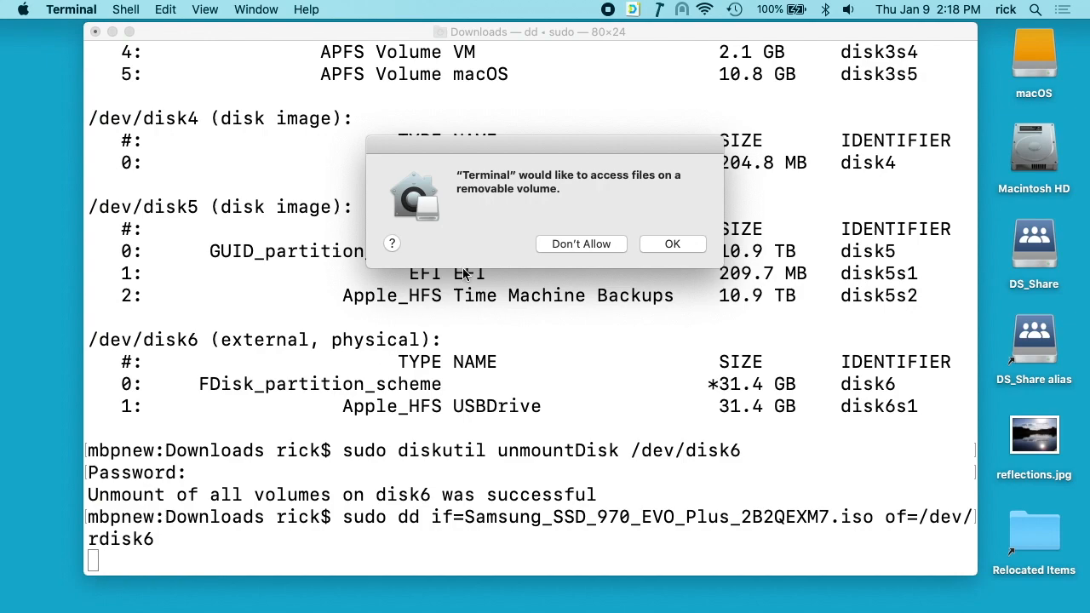
mouse_move(639, 220)
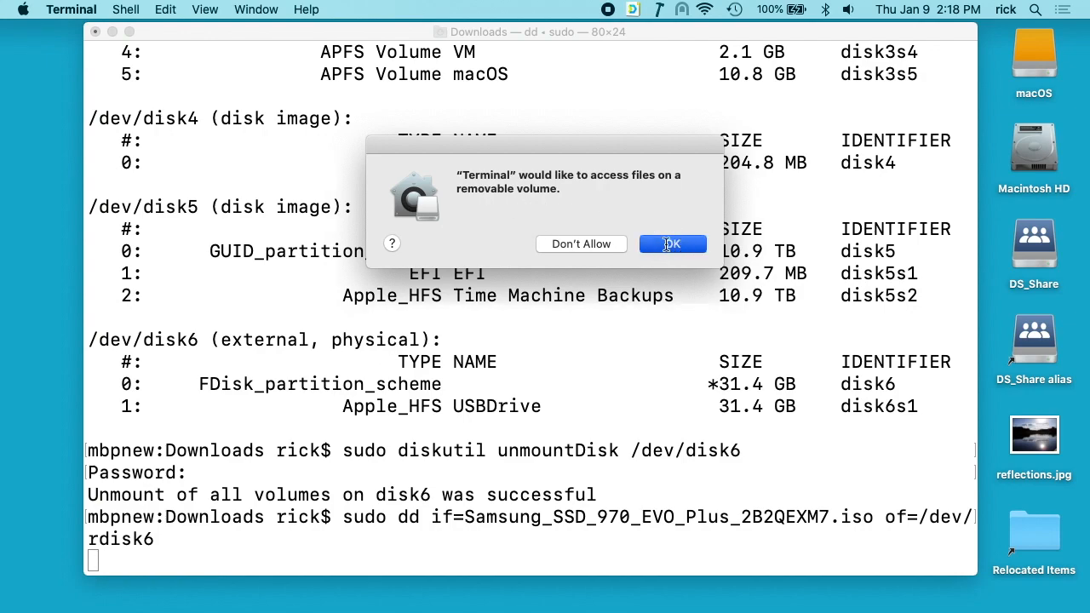
click(672, 244)
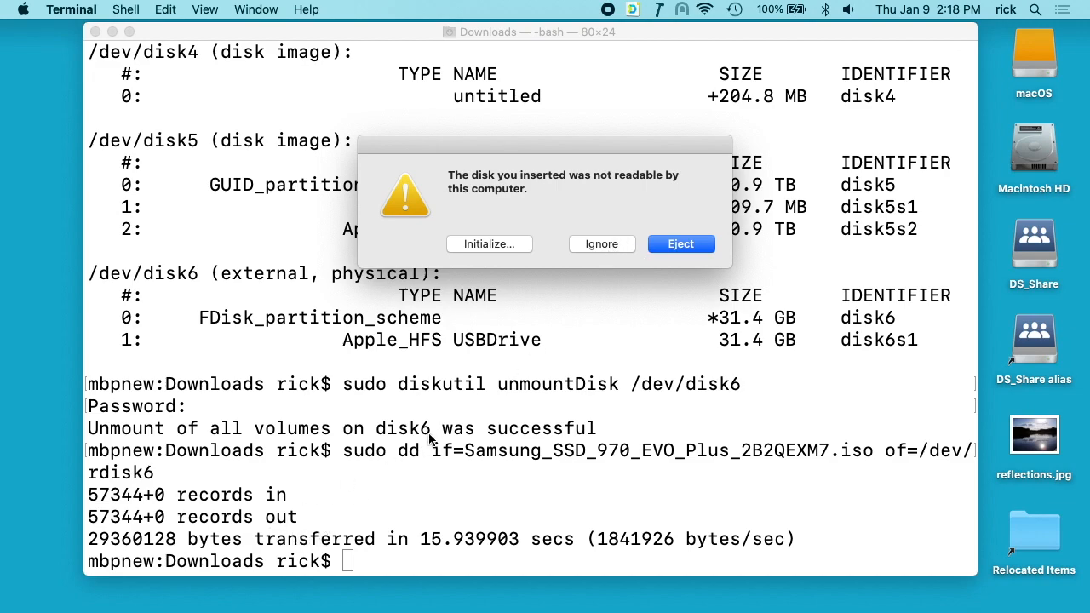
Dismiss the unreadable disk warning after dd finishes writing 29360128 bytes
click(680, 244)
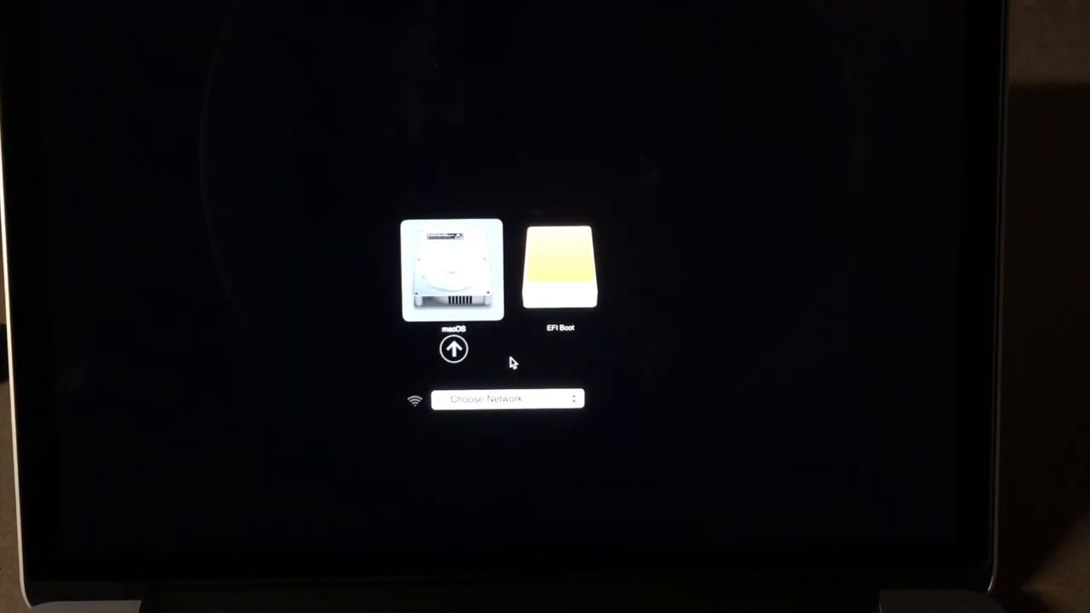
mouse_move(560, 264)
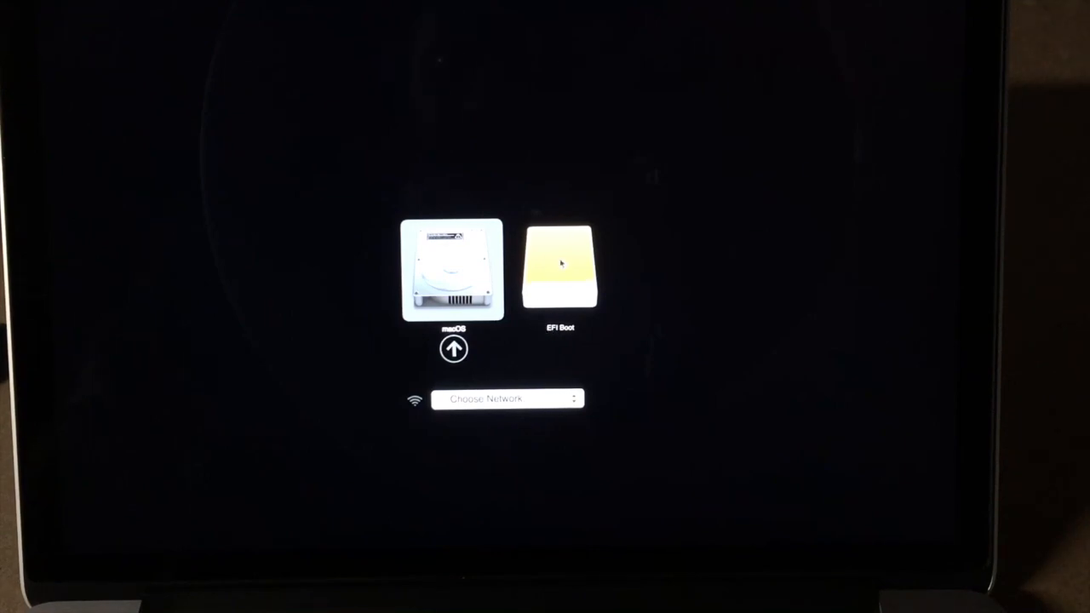
Select the EFI Boot drive in Startup Manager
click(559, 269)
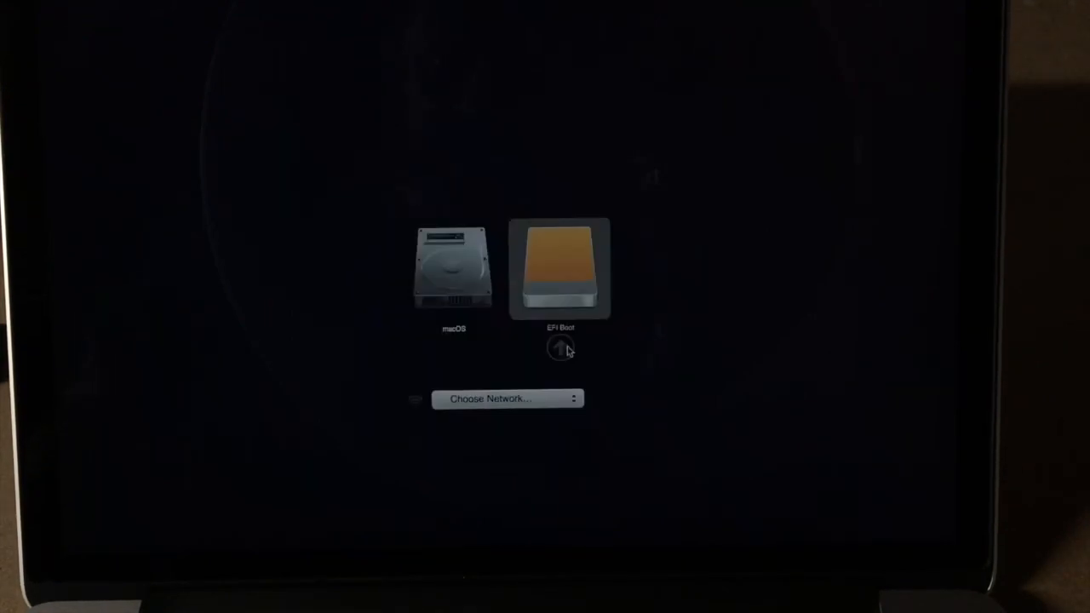